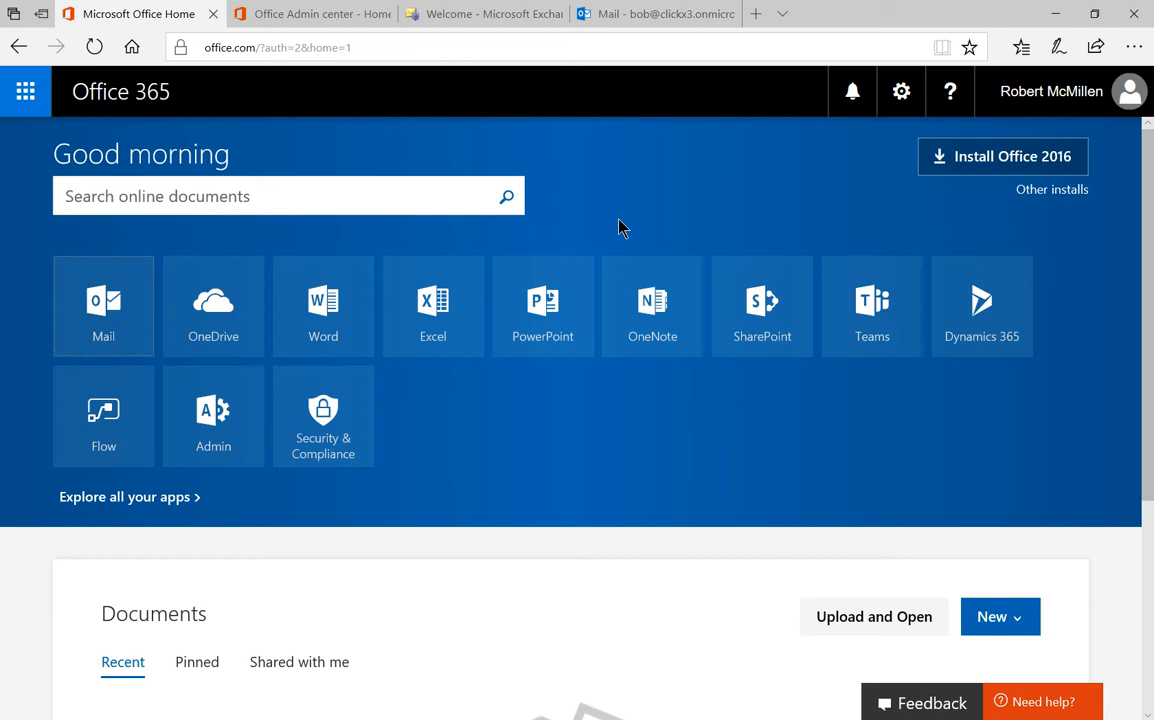
mouse_move(420, 418)
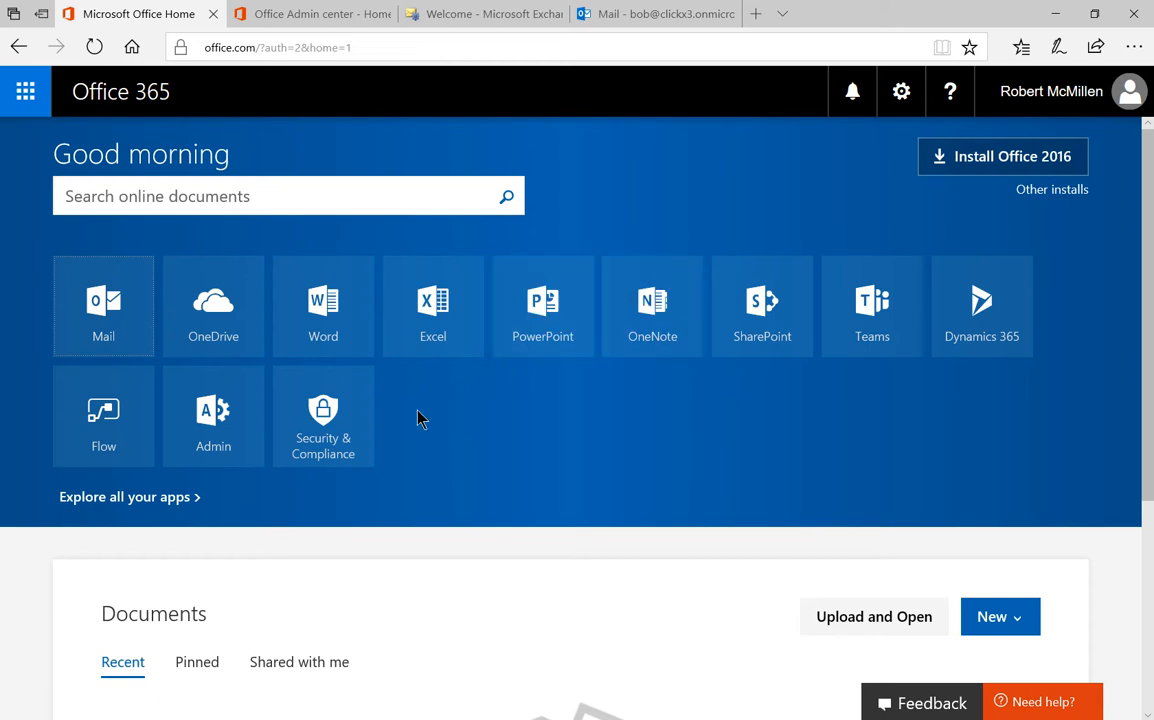
mouse_move(212, 414)
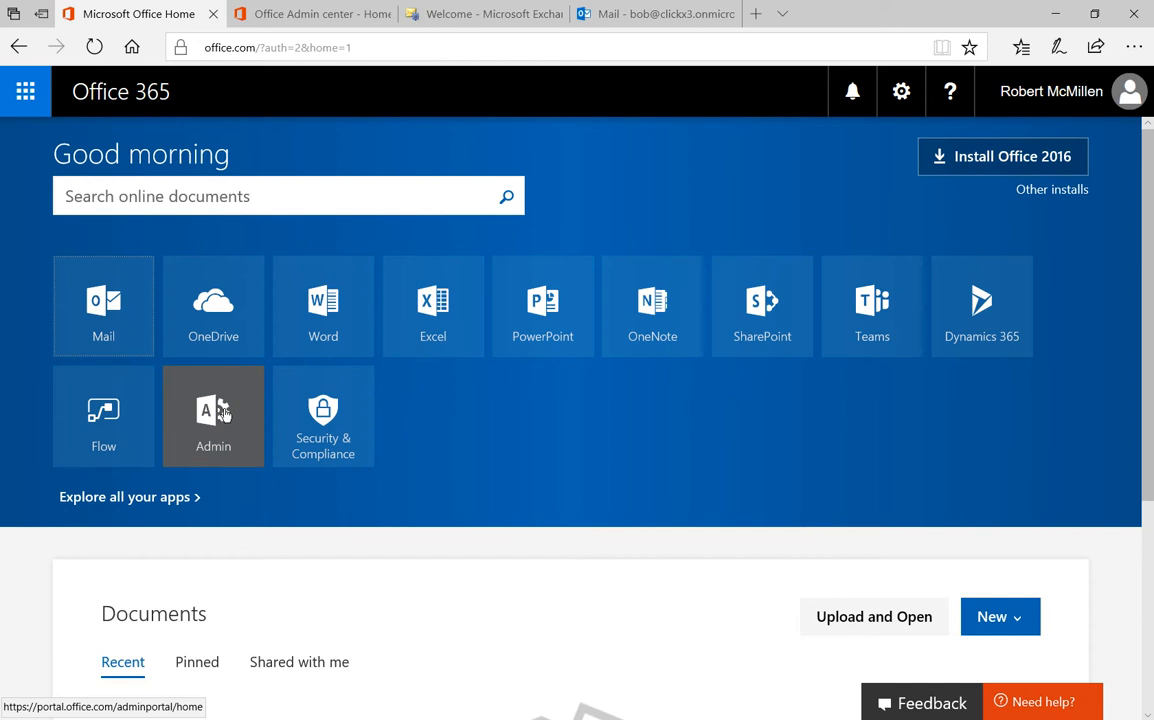
mouse_move(300, 56)
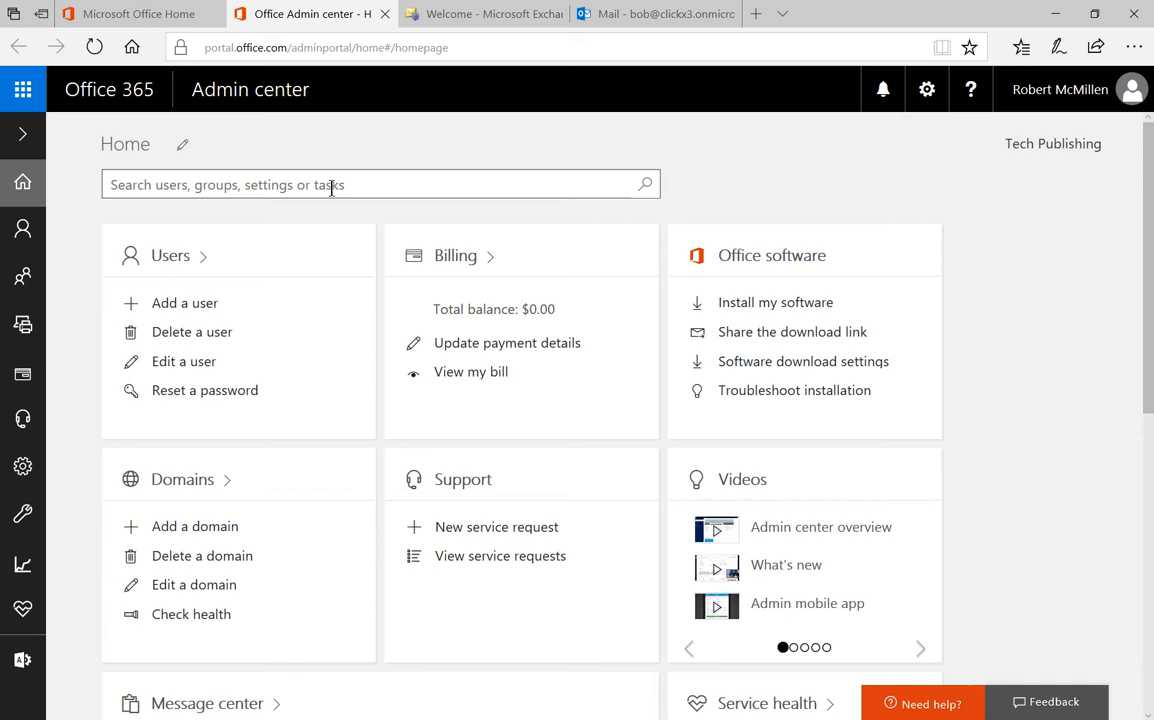
- Expand the Admin centers list in the Office 365 Admin center navigation
left_click(22, 660)
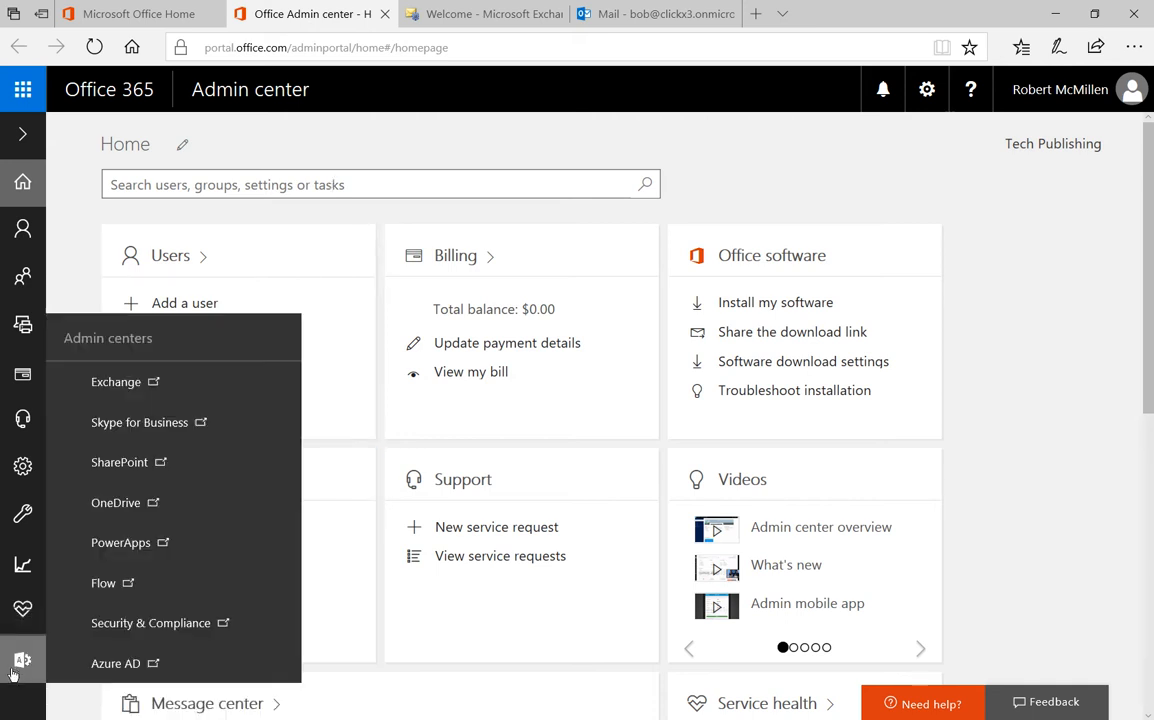
mouse_move(22, 662)
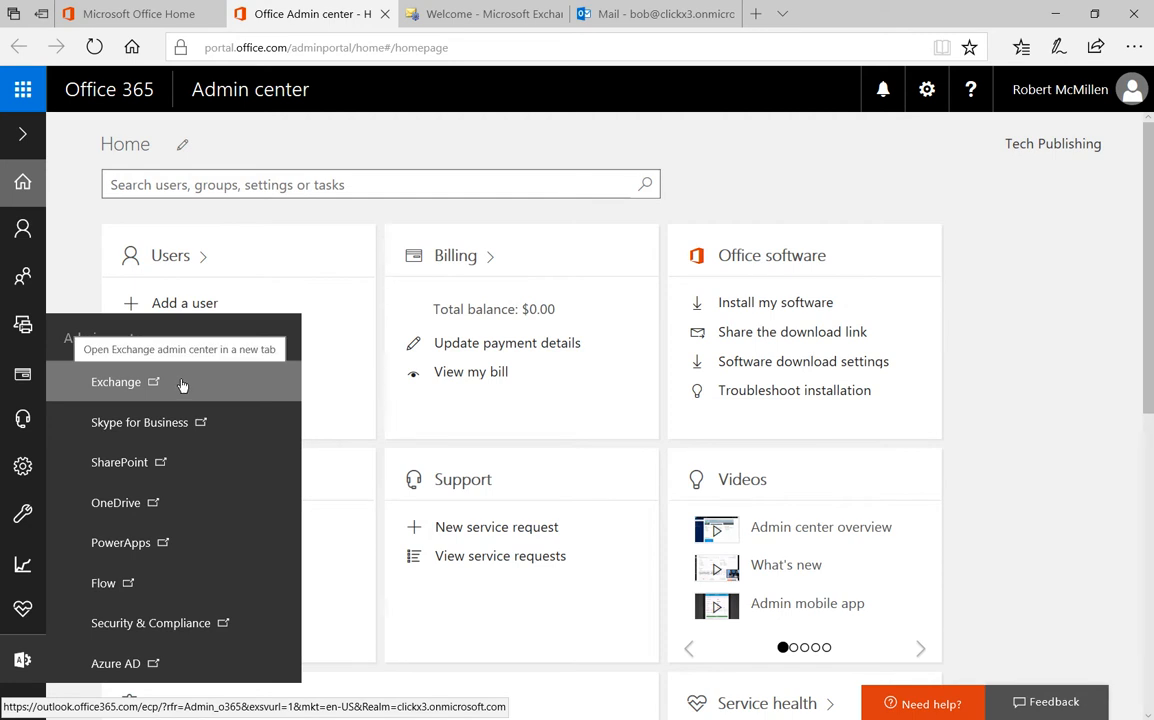
- Go to the Exchange admin center and show the recipients mailboxes list
left_click(116, 380)
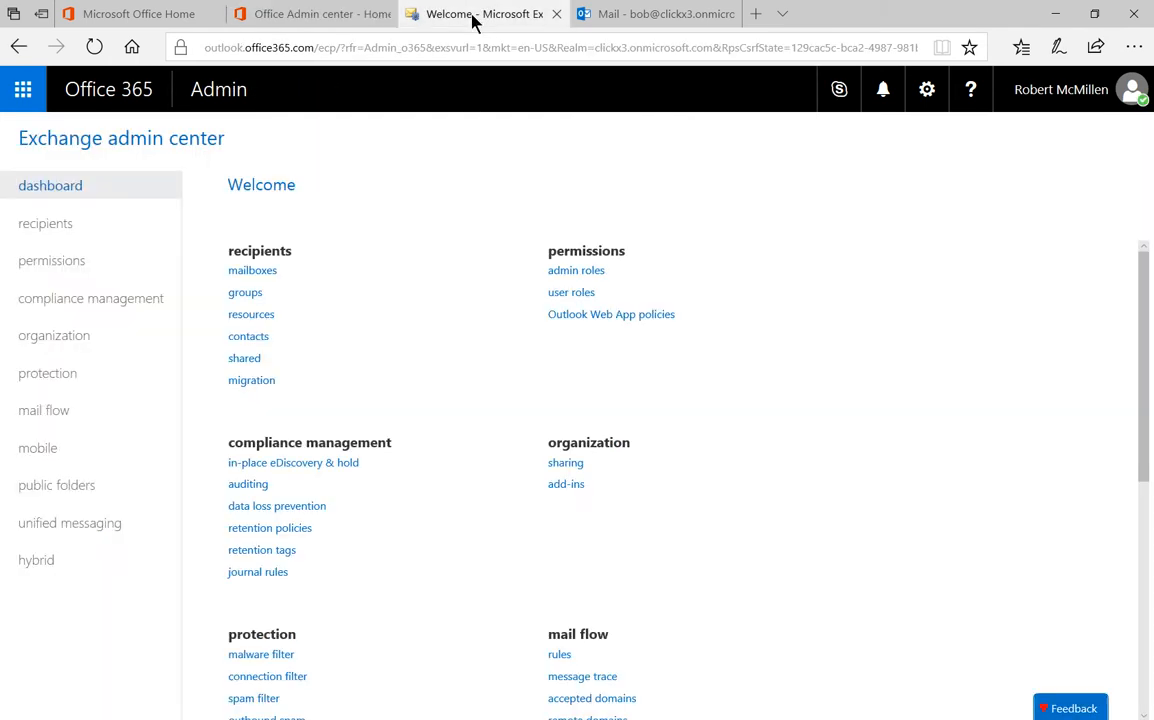
mouse_move(482, 176)
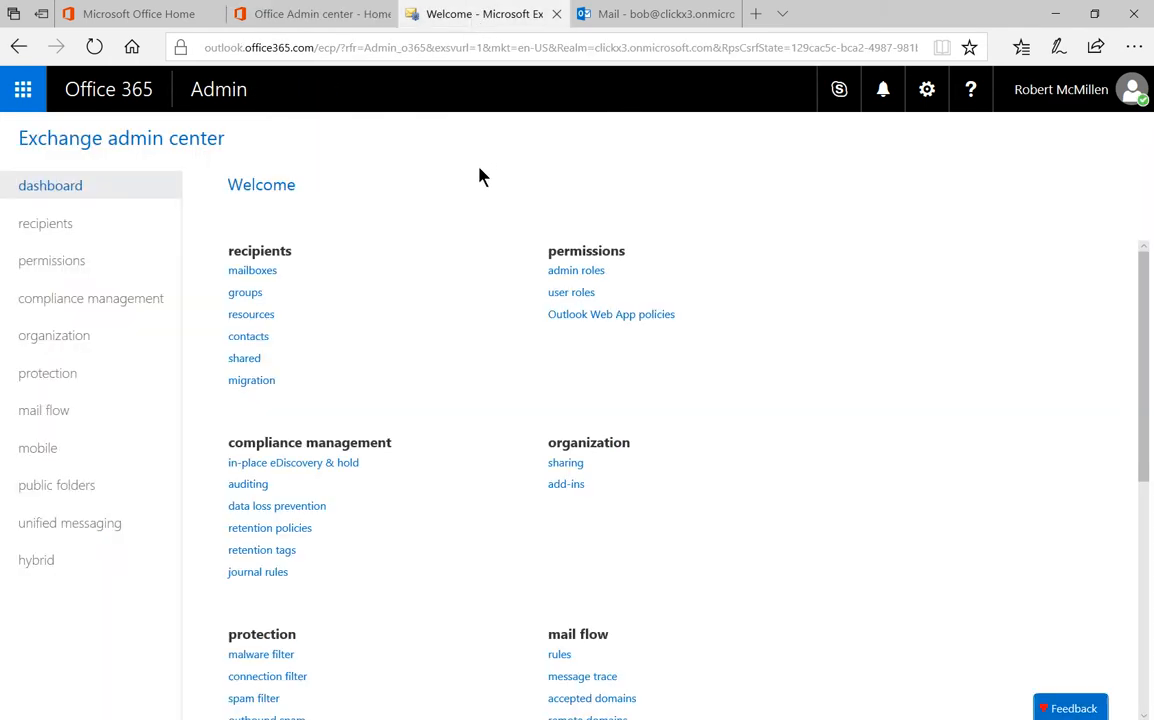
mouse_move(44, 224)
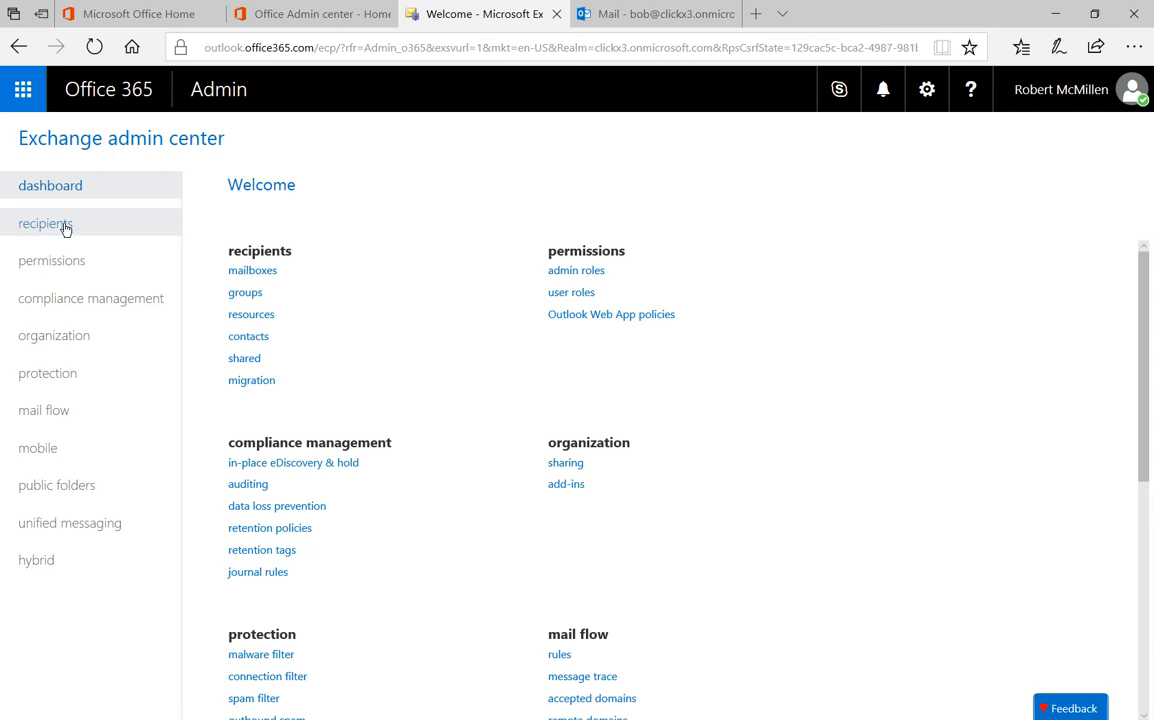
left_click(48, 224)
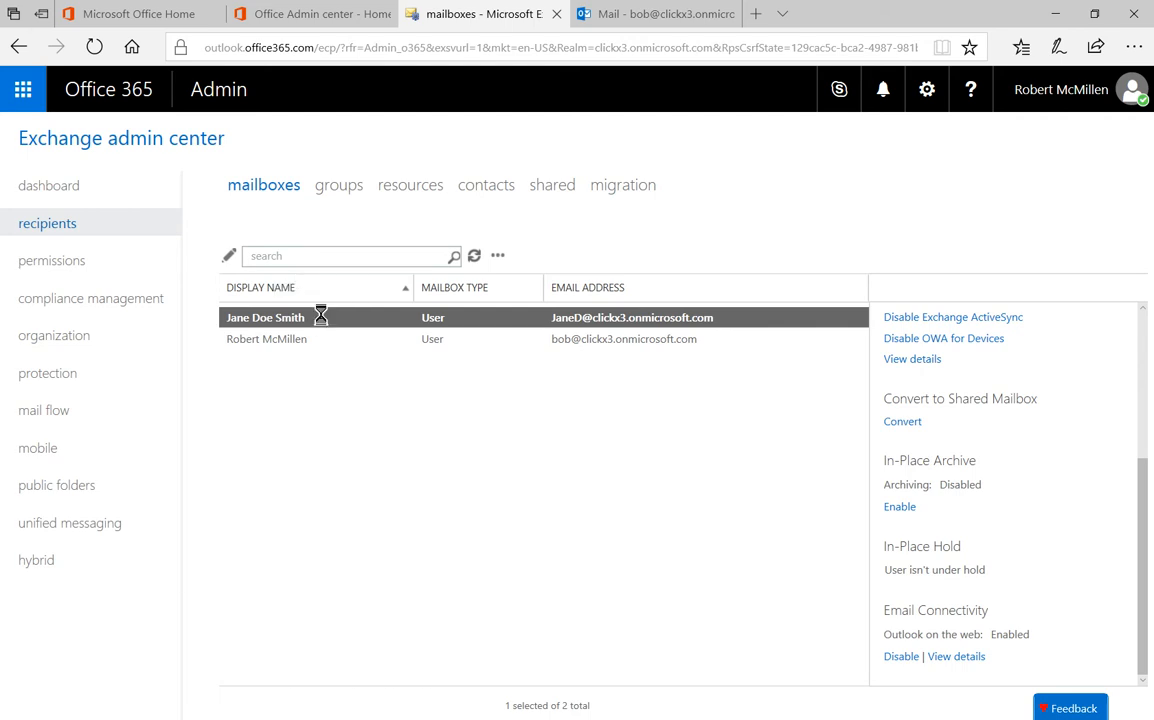
- Edit Jane Doe Smith's mailbox and reach the Mail Flow section under mailbox features
double_click(264, 316)
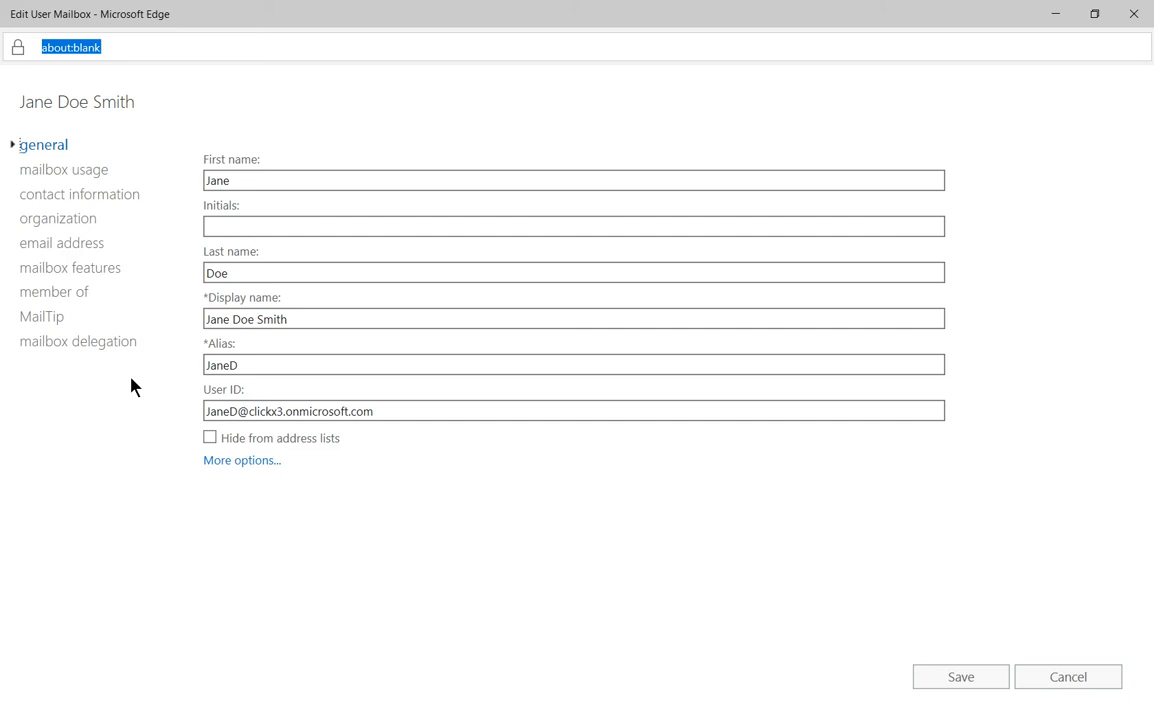
left_click(70, 268)
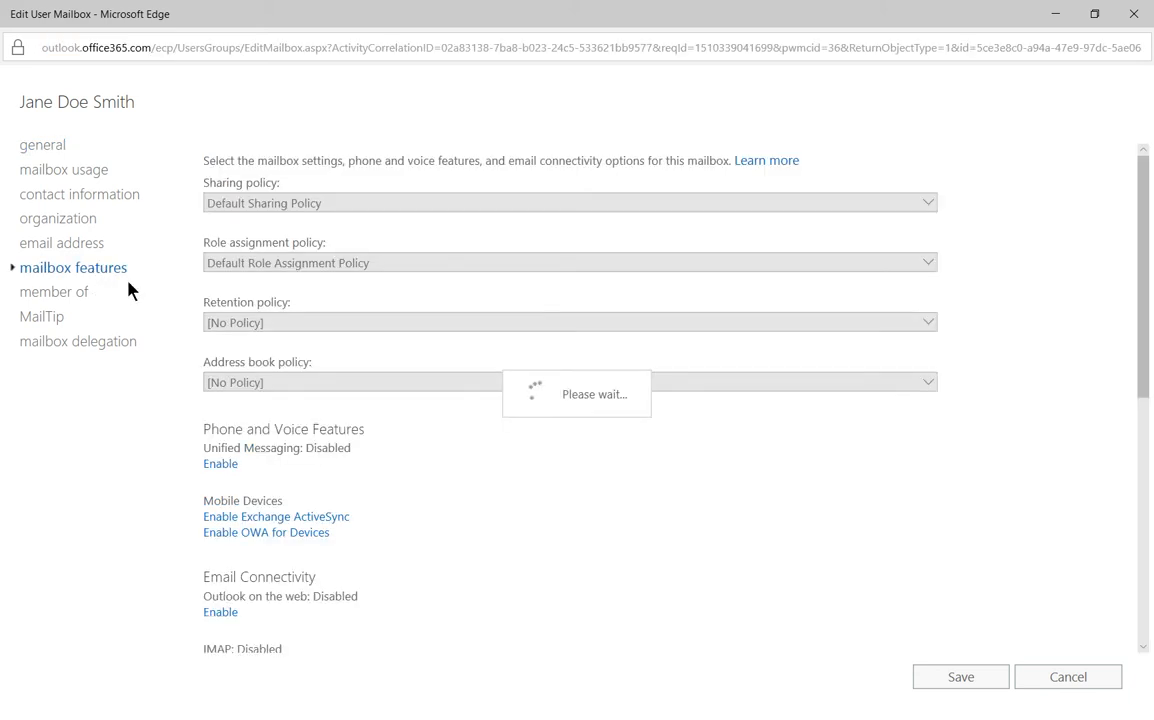
scroll("down", 3)
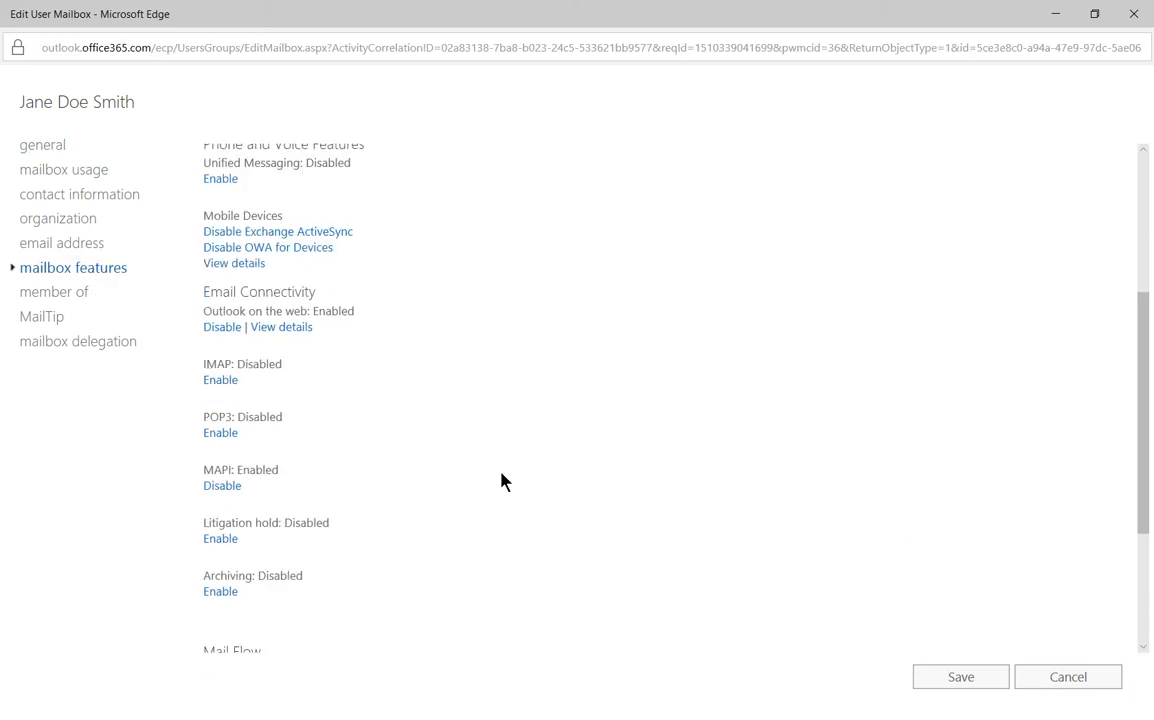
scroll("down", 3)
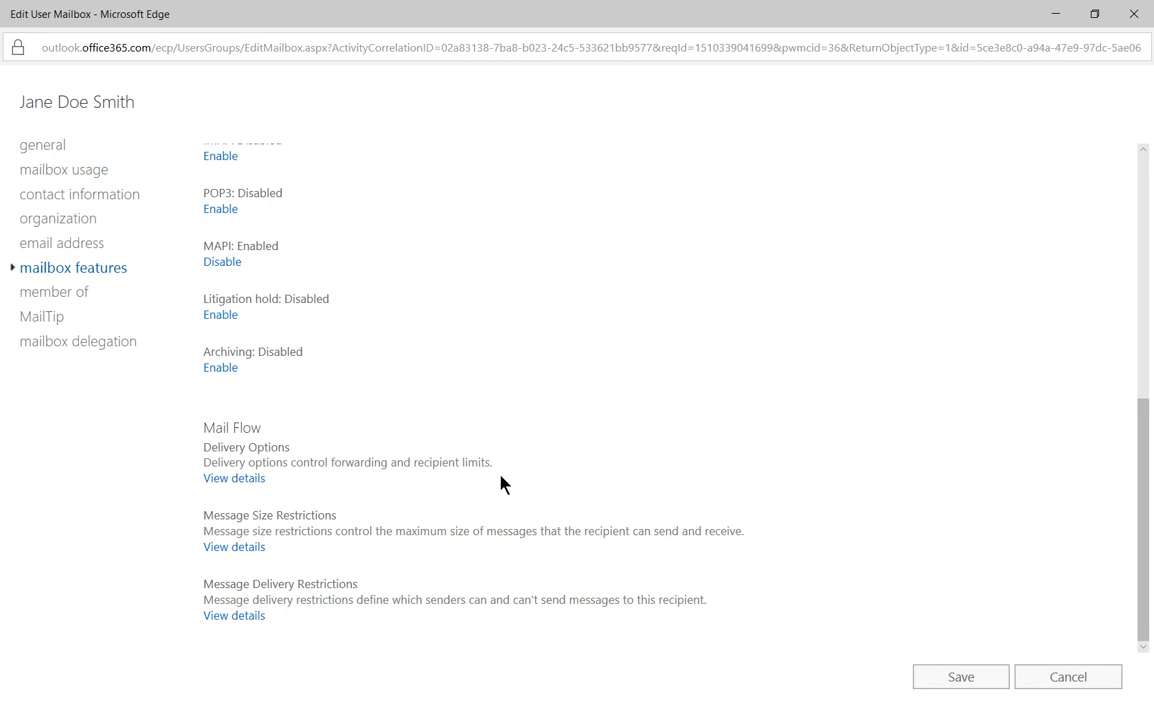
mouse_move(228, 616)
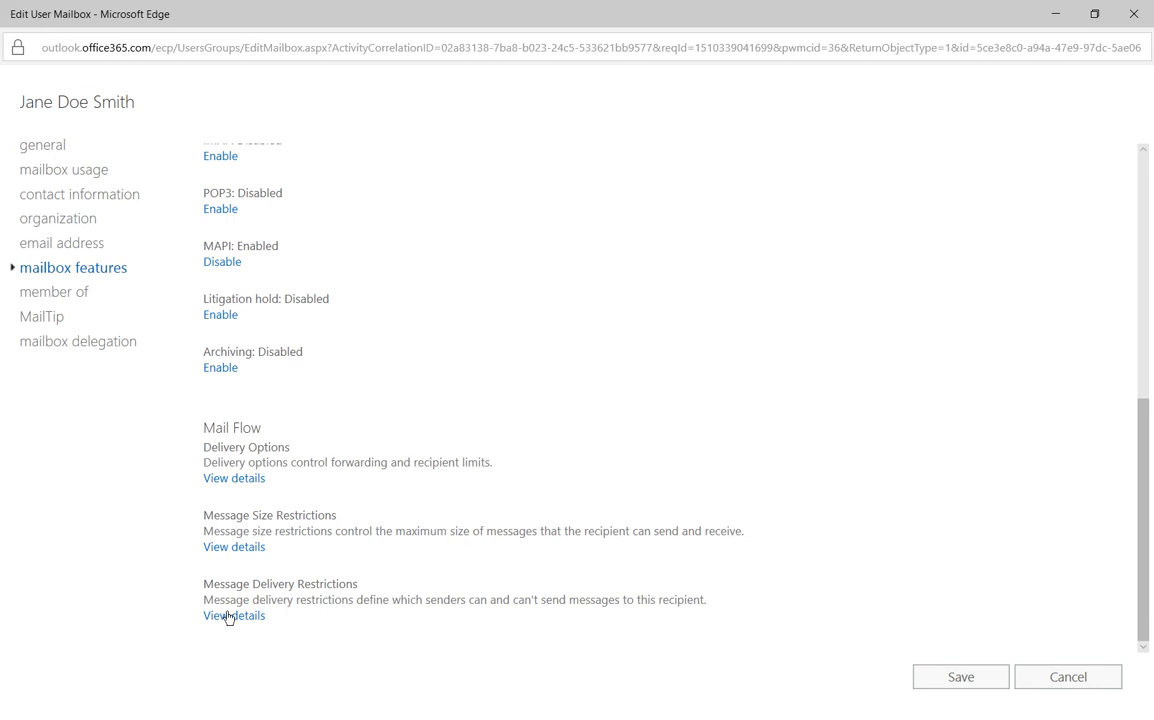
- View message delivery restrictions, try the accepted-senders picker, then close it without choosing anyone
left_click(234, 616)
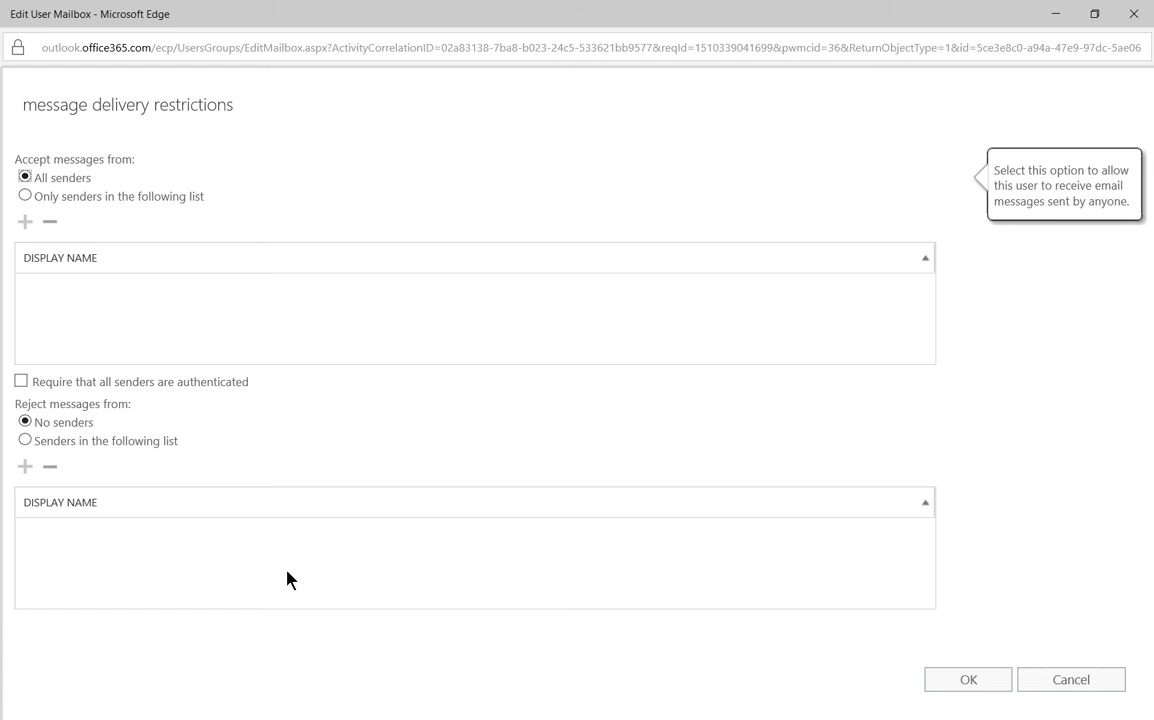
mouse_move(224, 516)
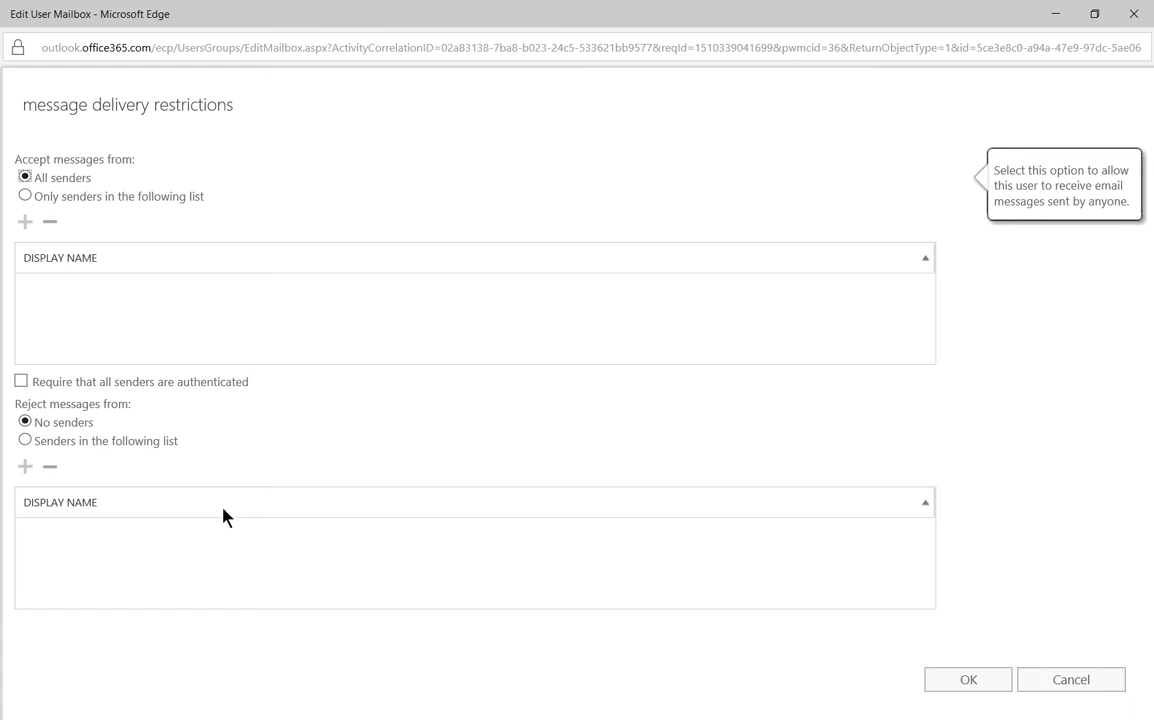
mouse_move(192, 500)
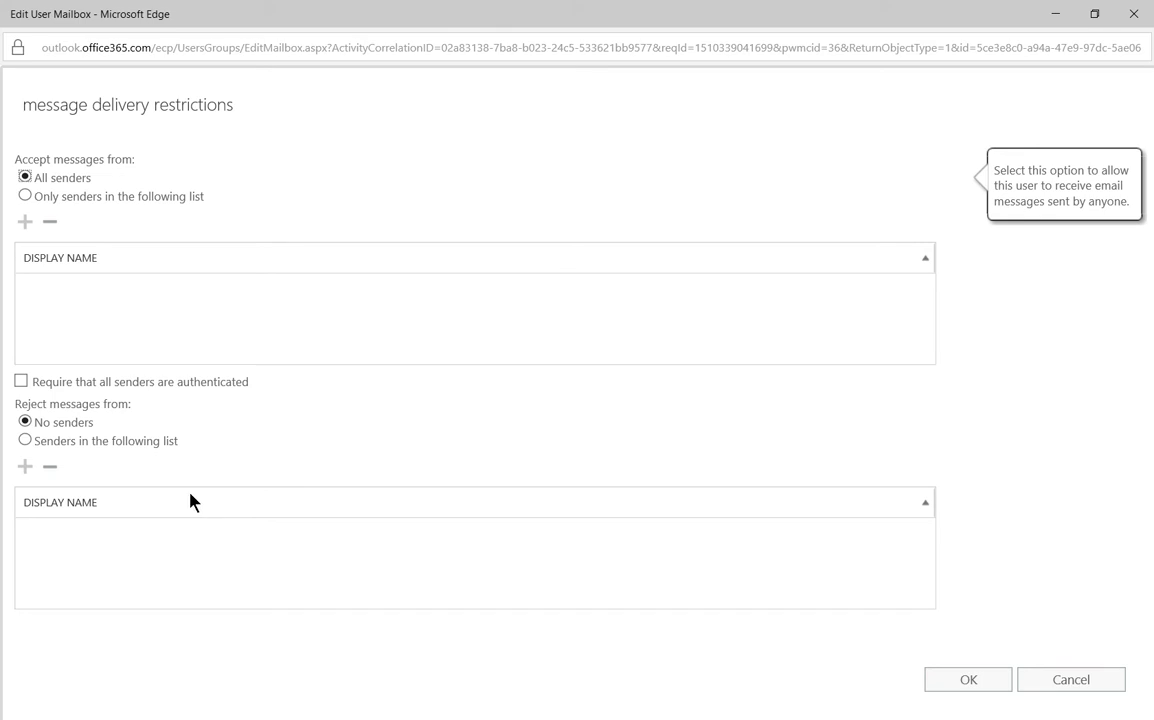
left_click(24, 196)
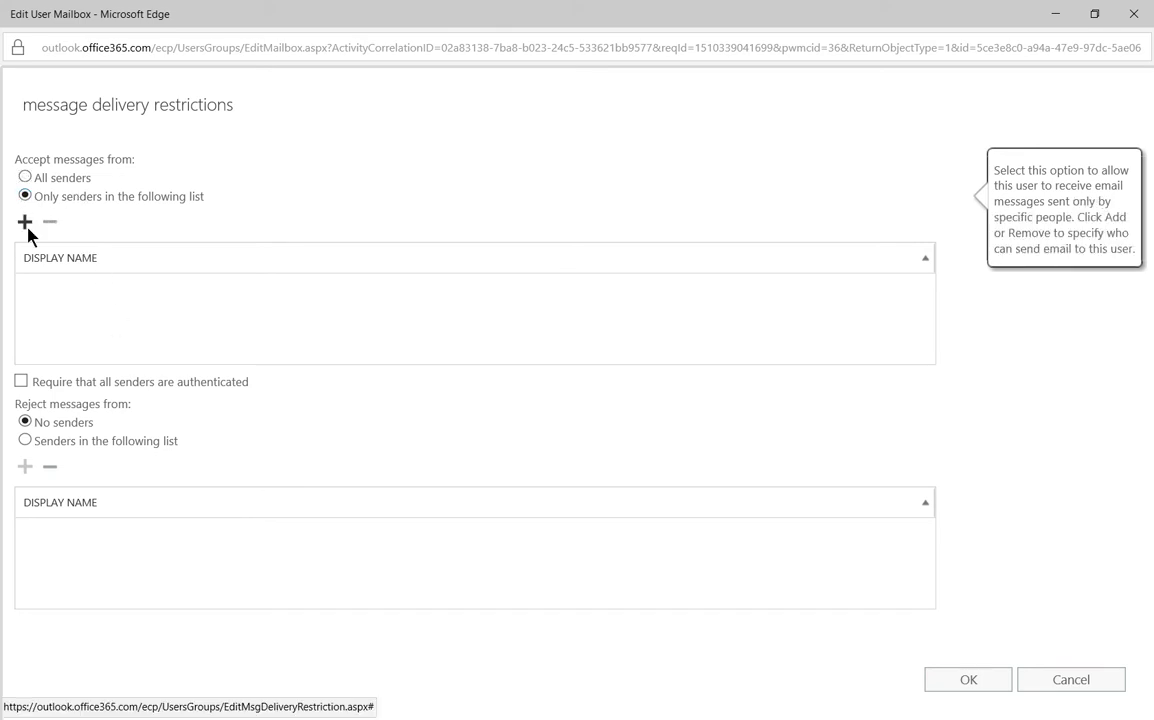
left_click(24, 222)
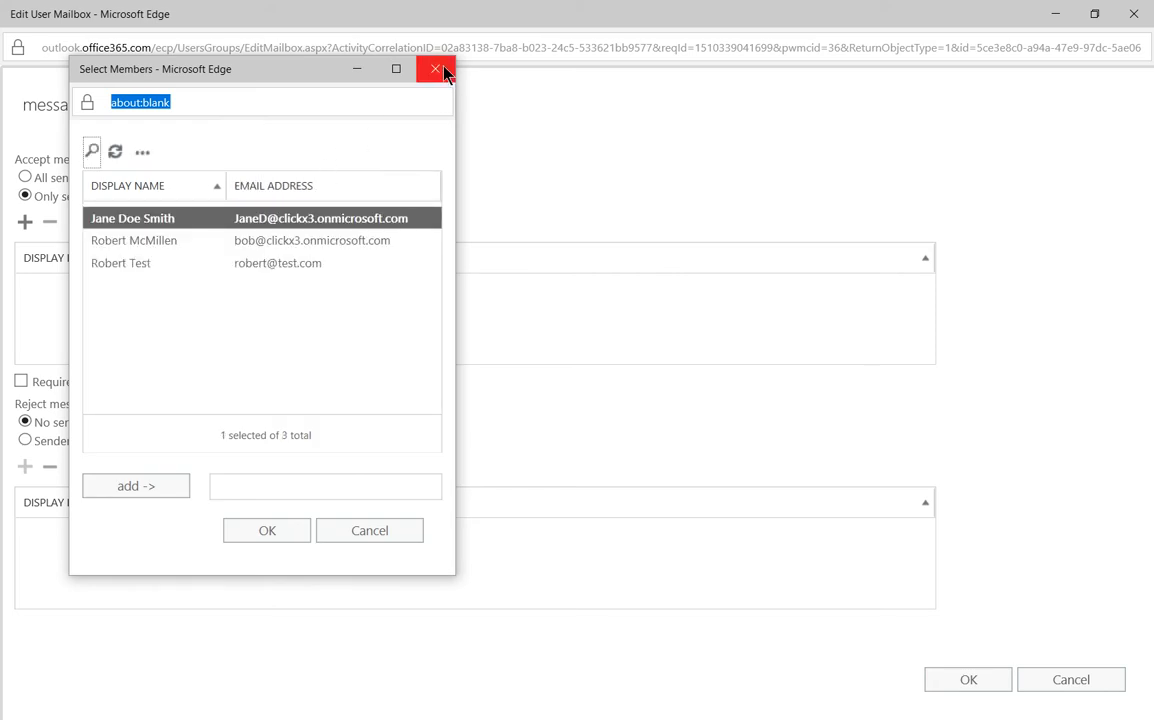
left_click(436, 68)
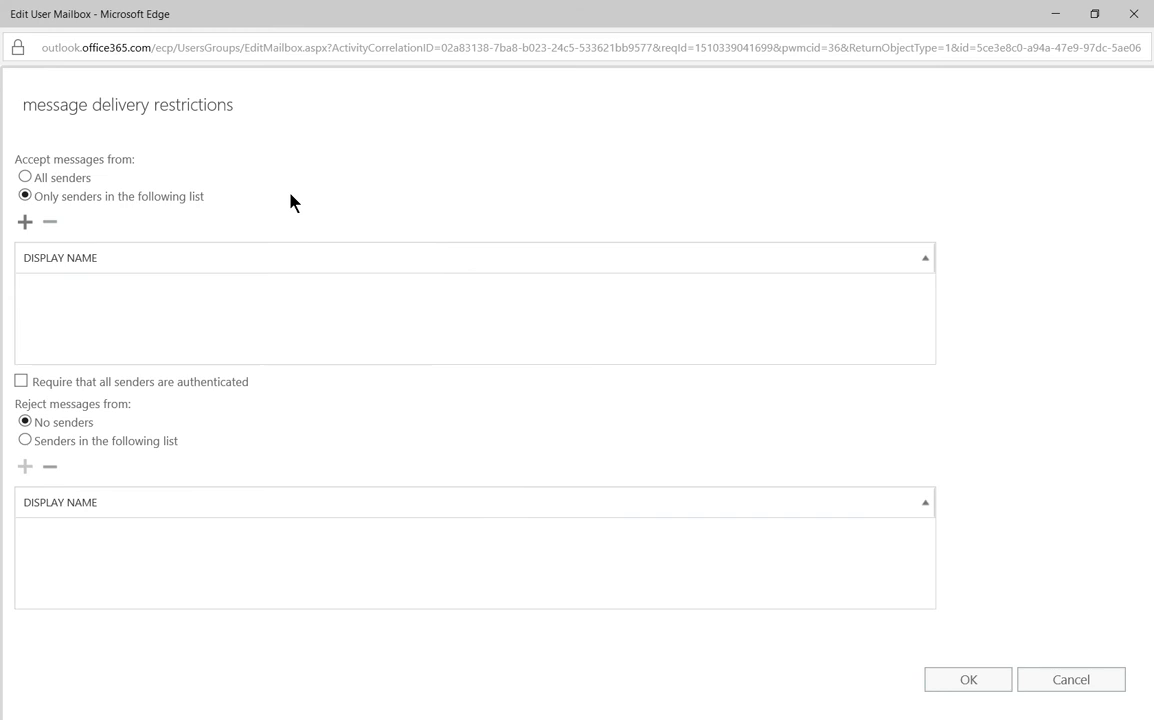
mouse_move(110, 220)
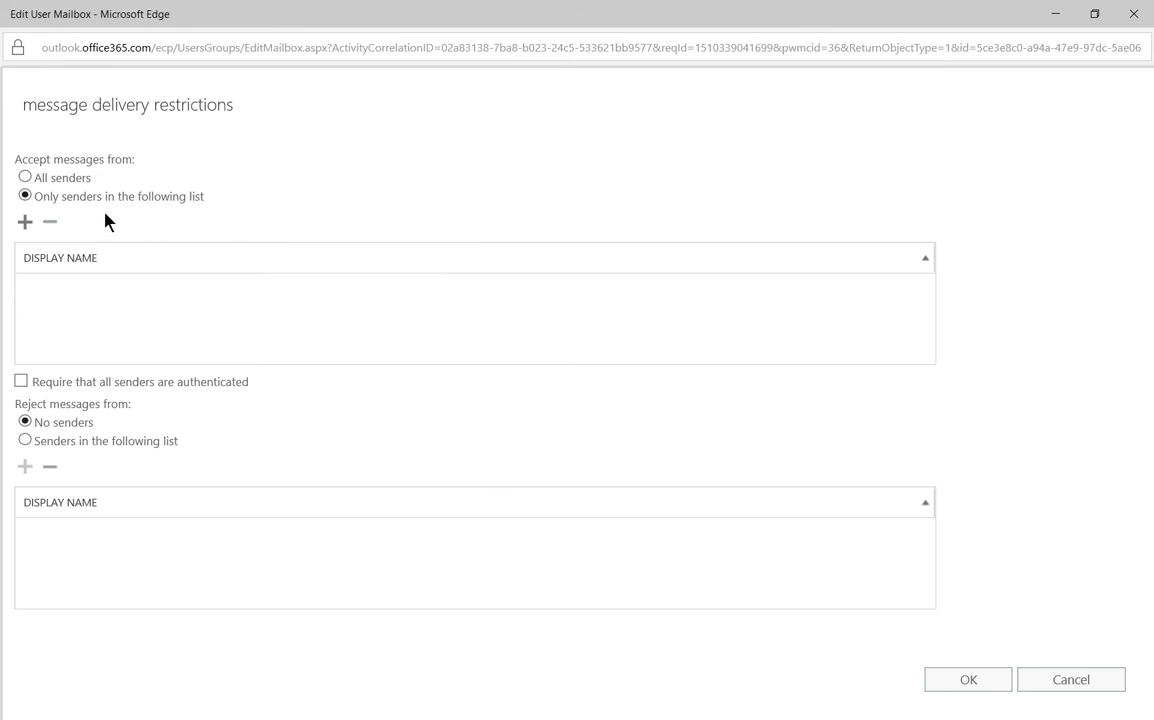
- Accept messages from all senders and reject messages from senders in a specified list
left_click(24, 176)
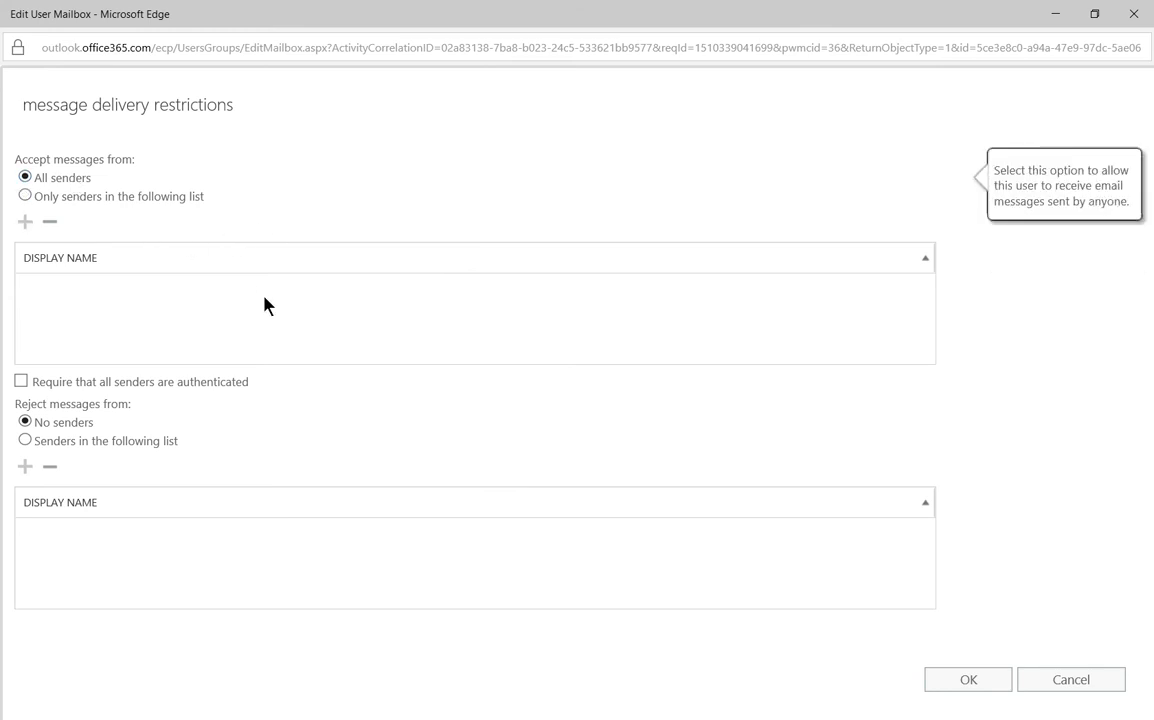
mouse_move(144, 476)
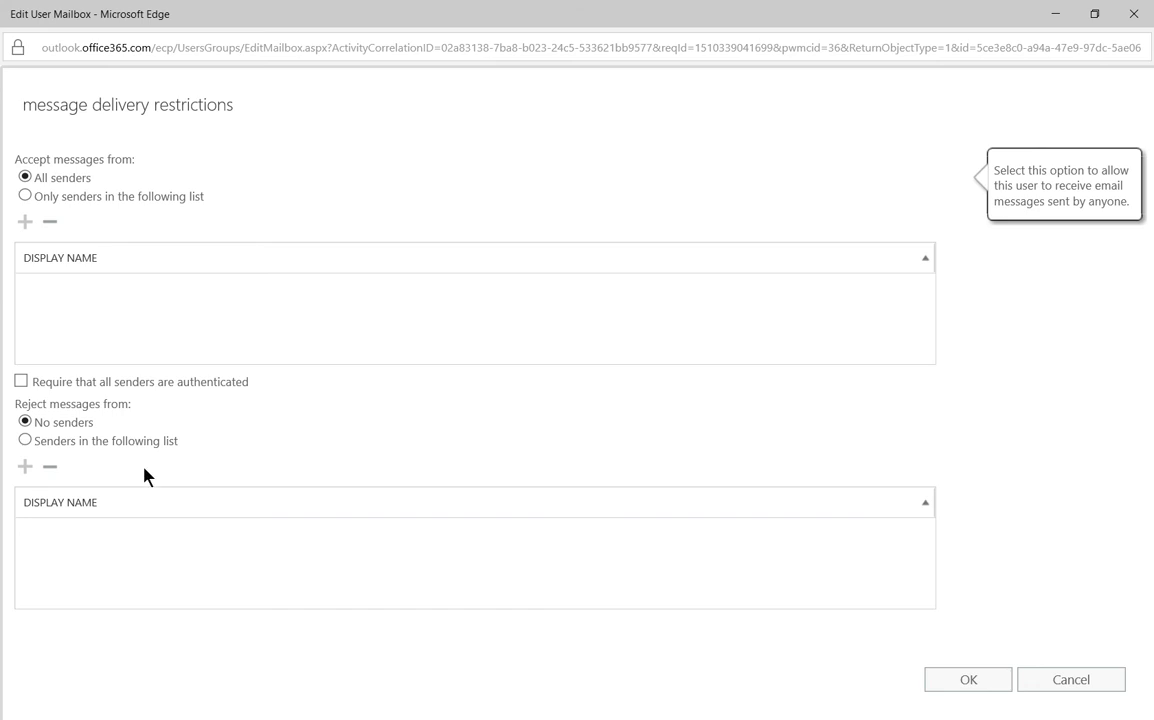
left_click(24, 442)
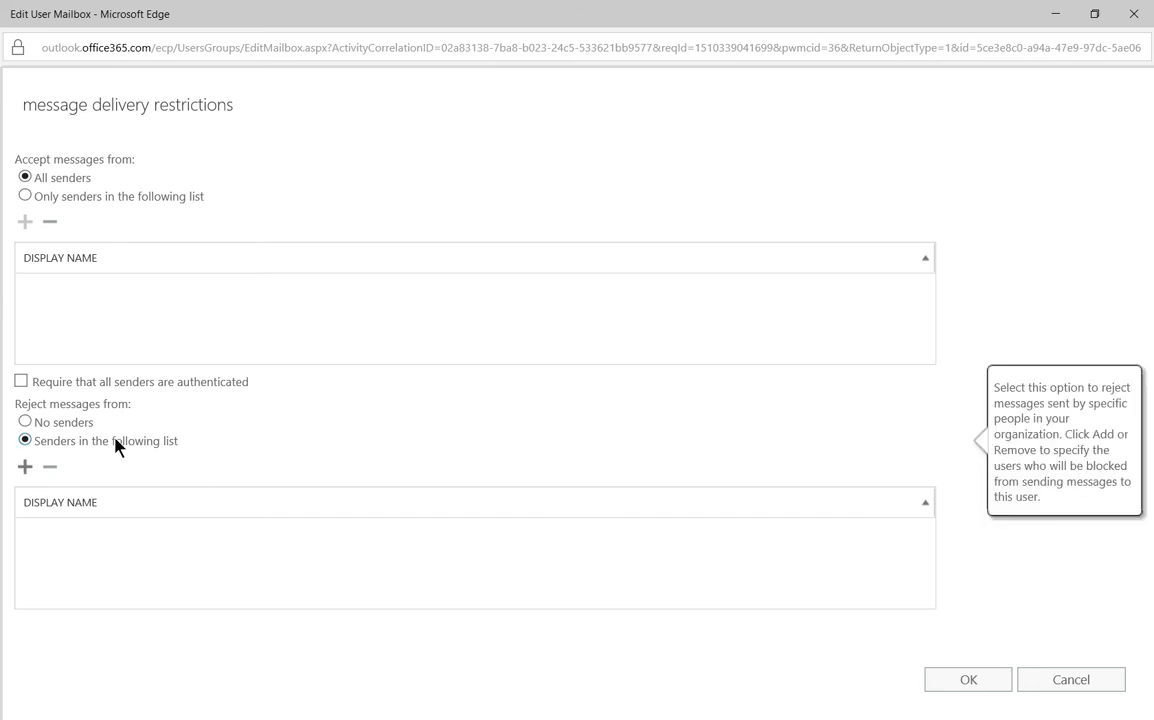
mouse_move(24, 468)
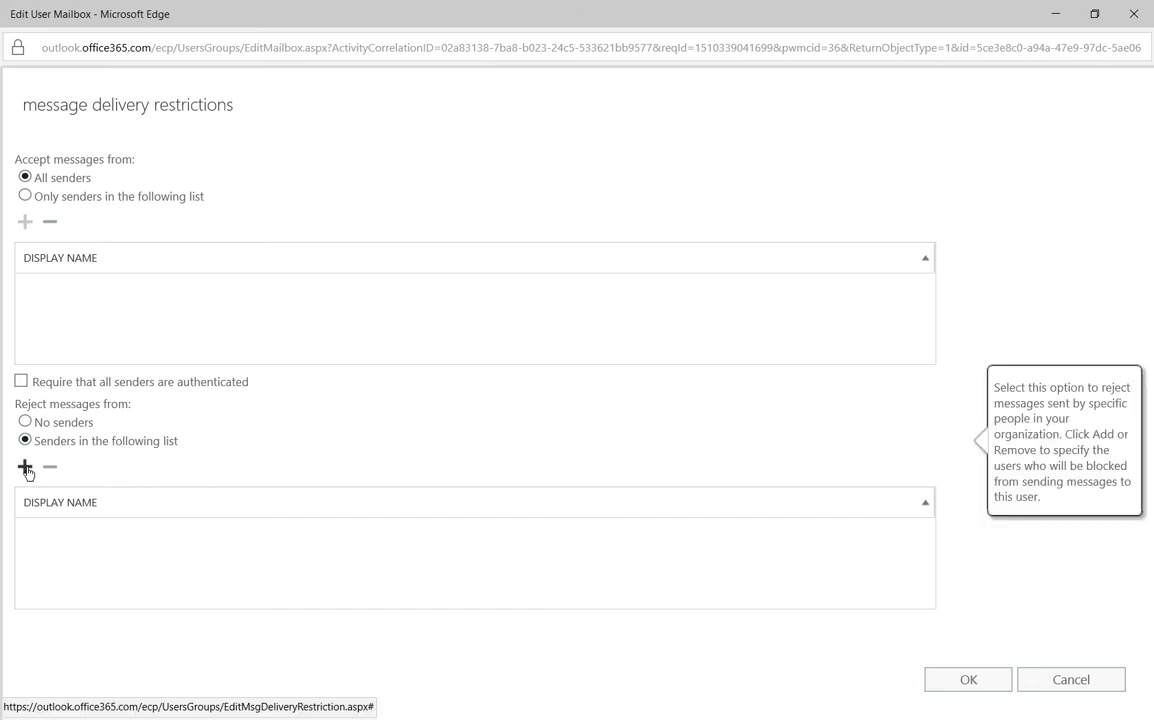
- Add Robert Test to the rejected senders via the maximized Select Members picker
left_click(24, 468)
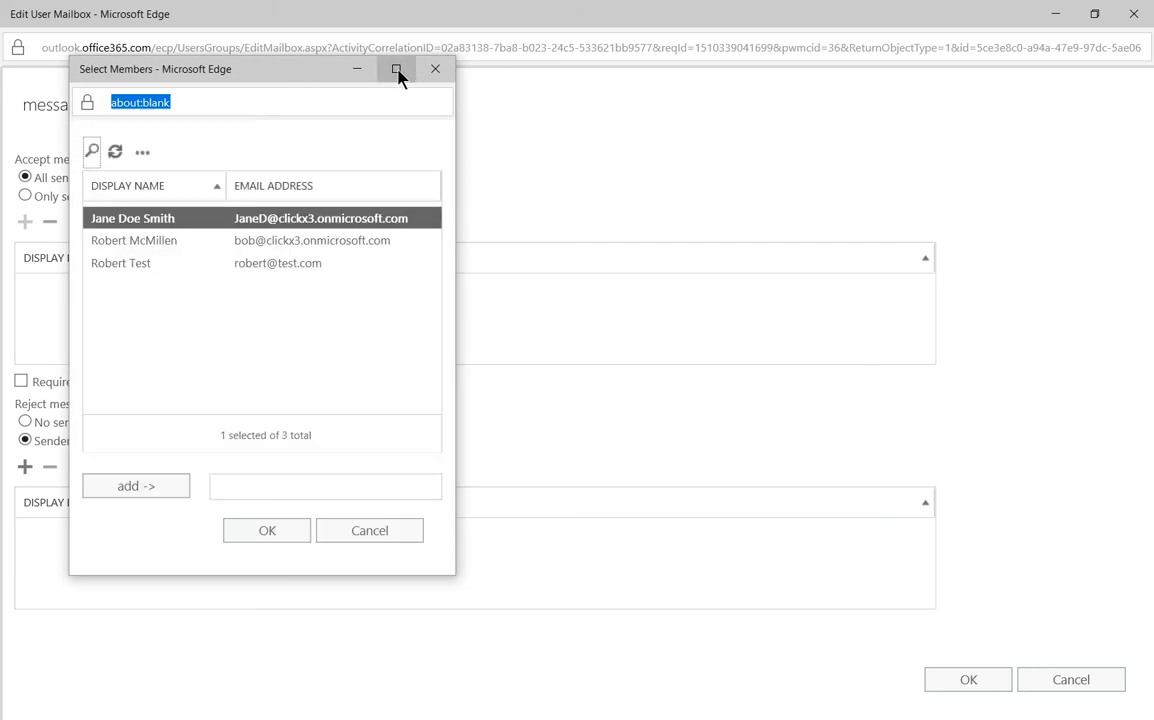
left_click(396, 68)
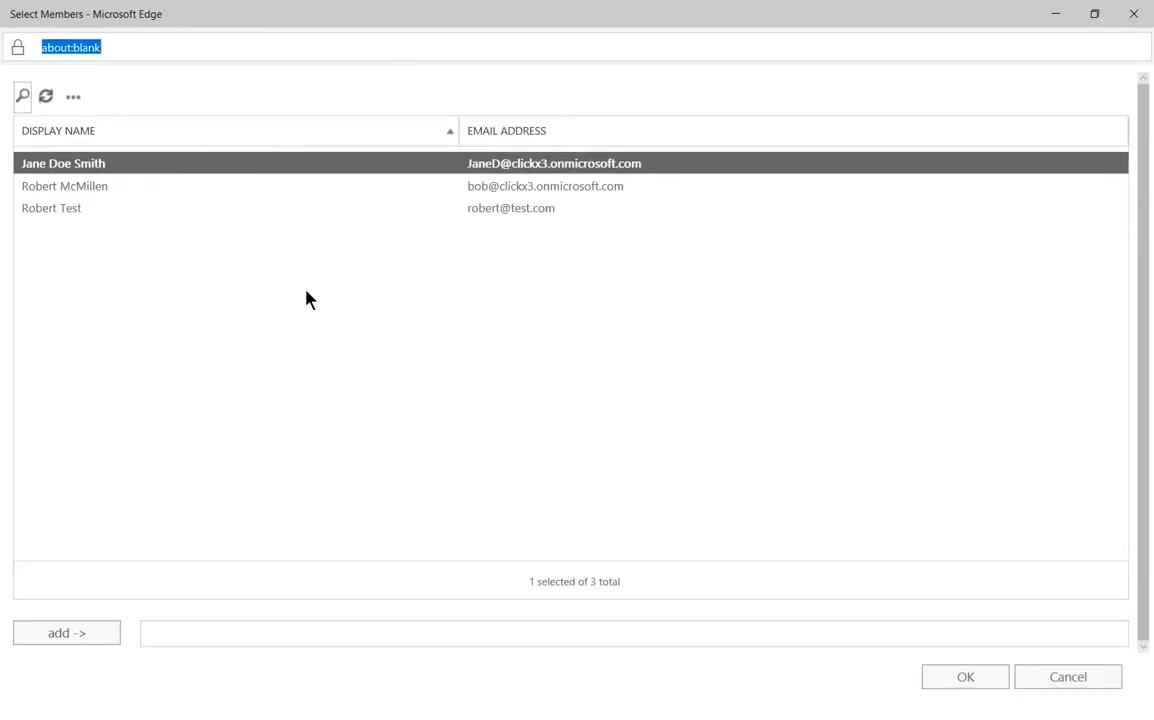
mouse_move(220, 186)
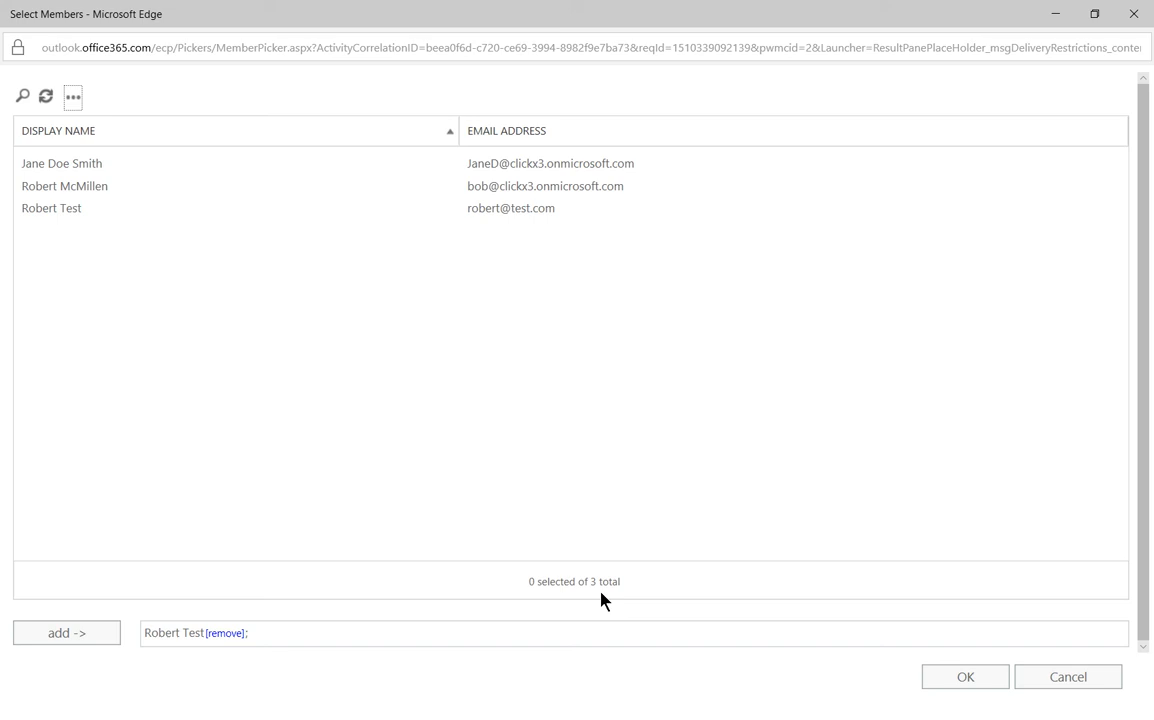
left_click(964, 676)
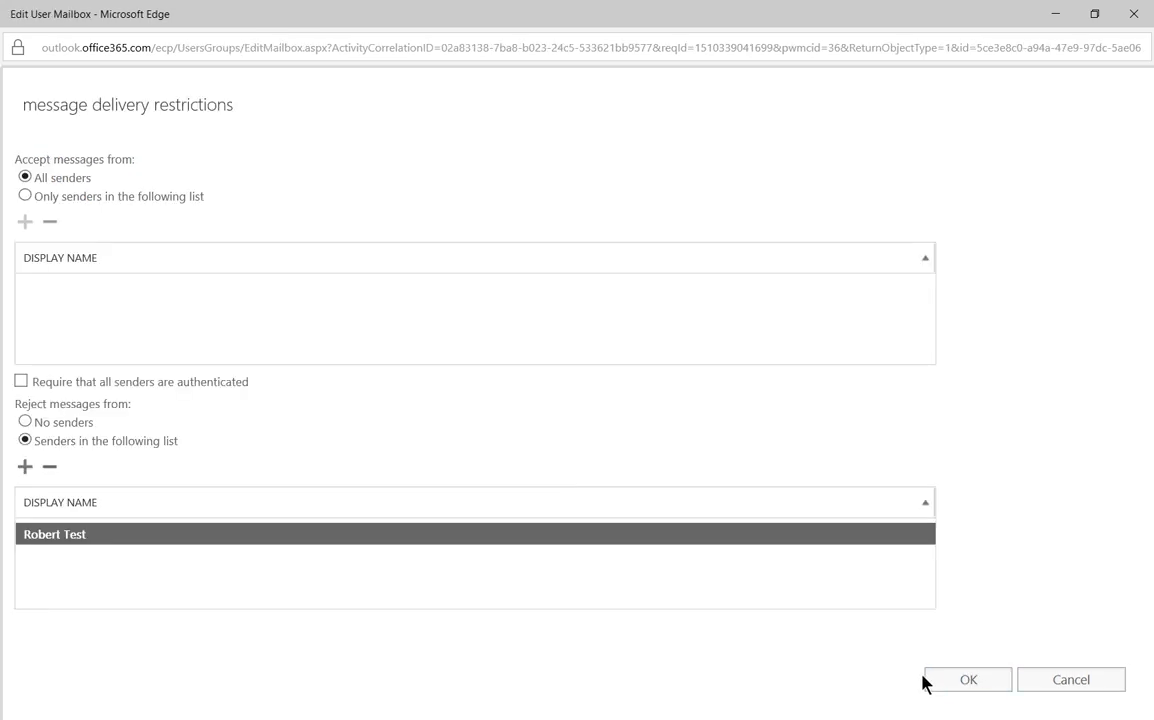
mouse_move(380, 604)
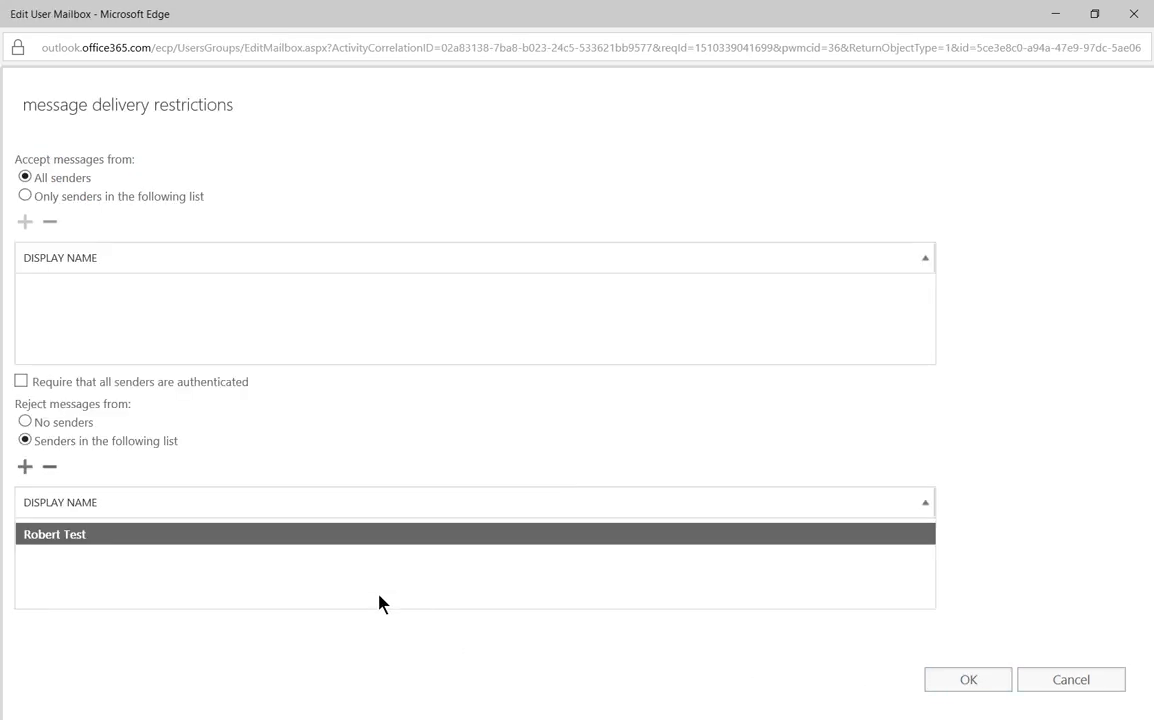
mouse_move(386, 586)
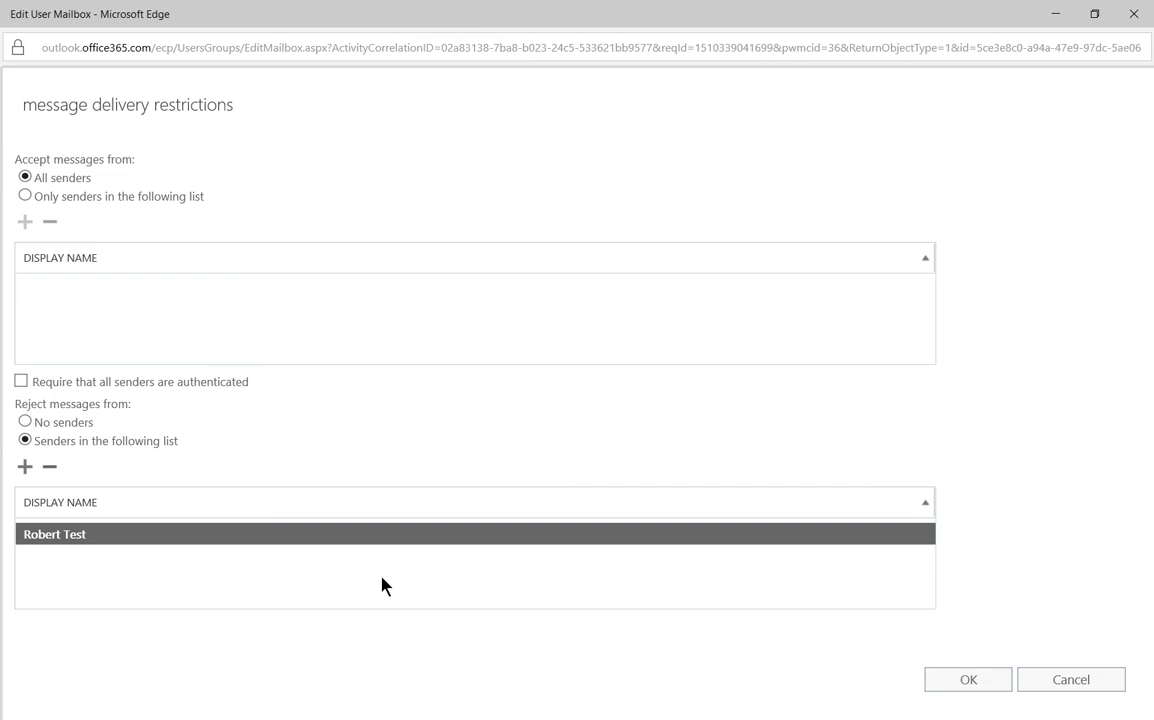
mouse_move(380, 570)
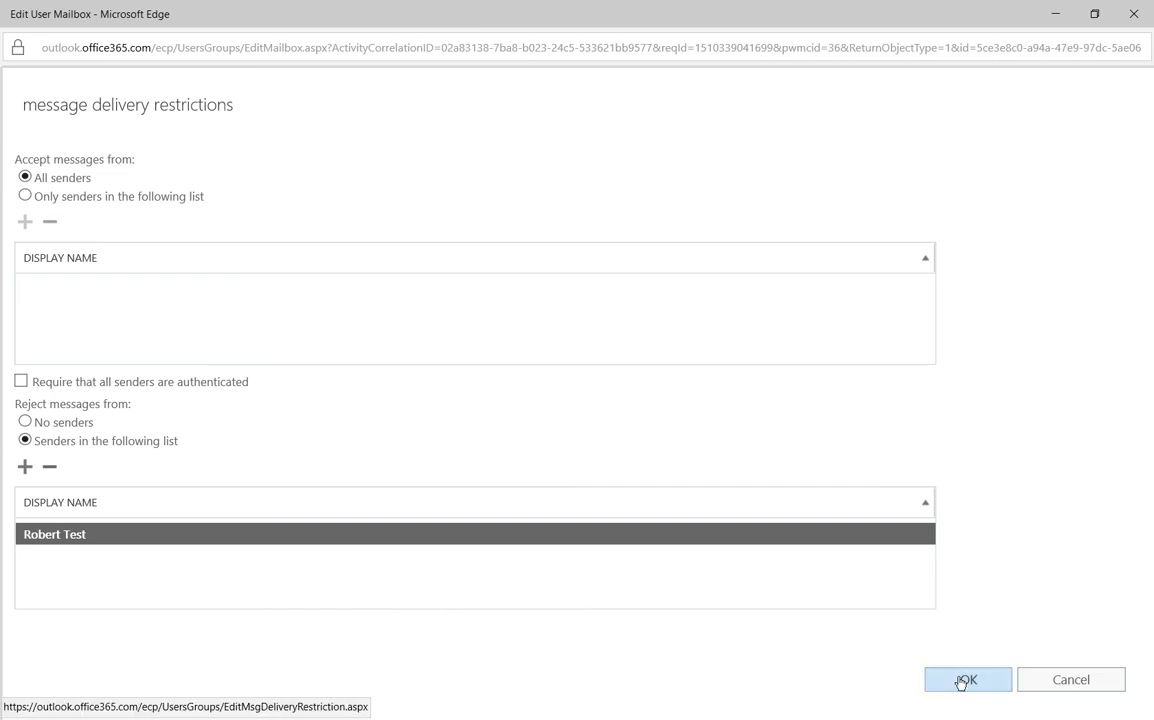
- Confirm the delivery restrictions rejecting Robert Test with OK
left_click(966, 680)
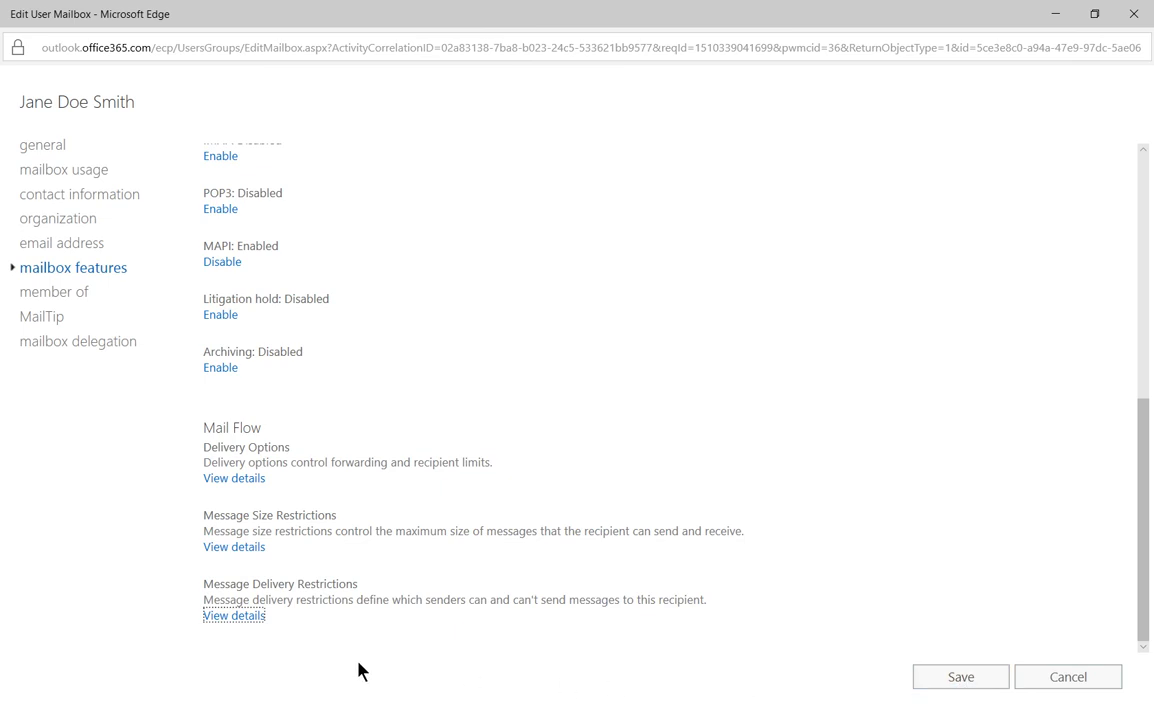
- Remove Robert Test from the rejected senders list and save the restrictions
left_click(234, 616)
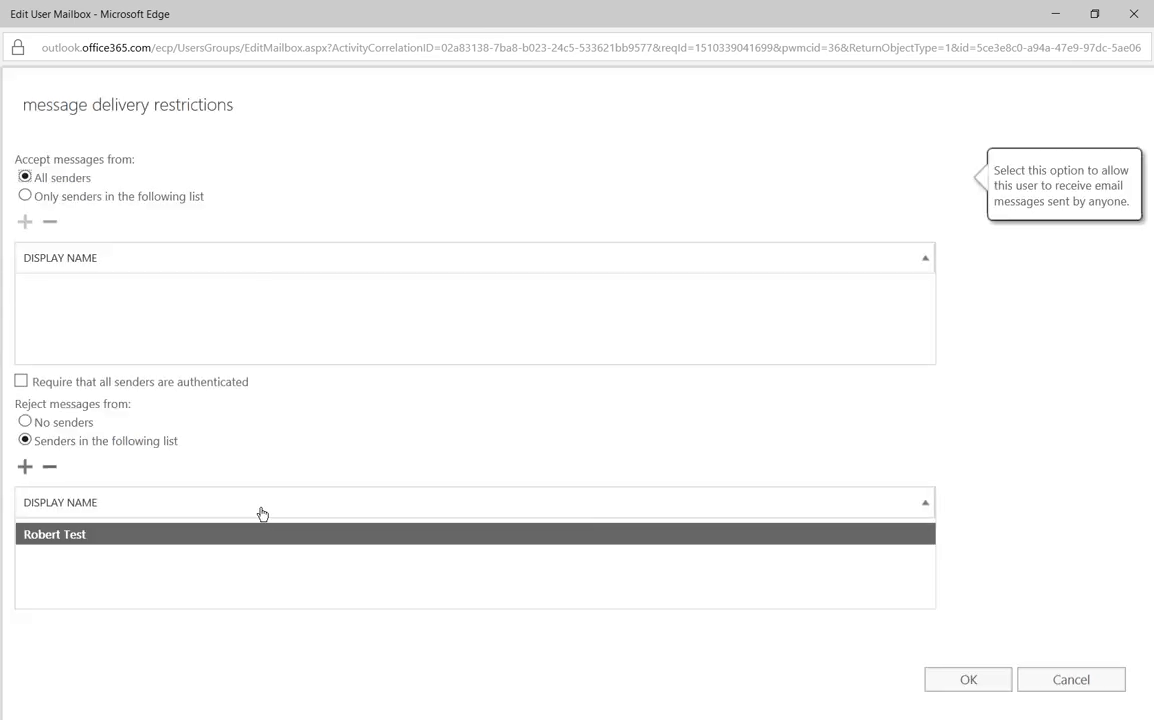
left_click(48, 468)
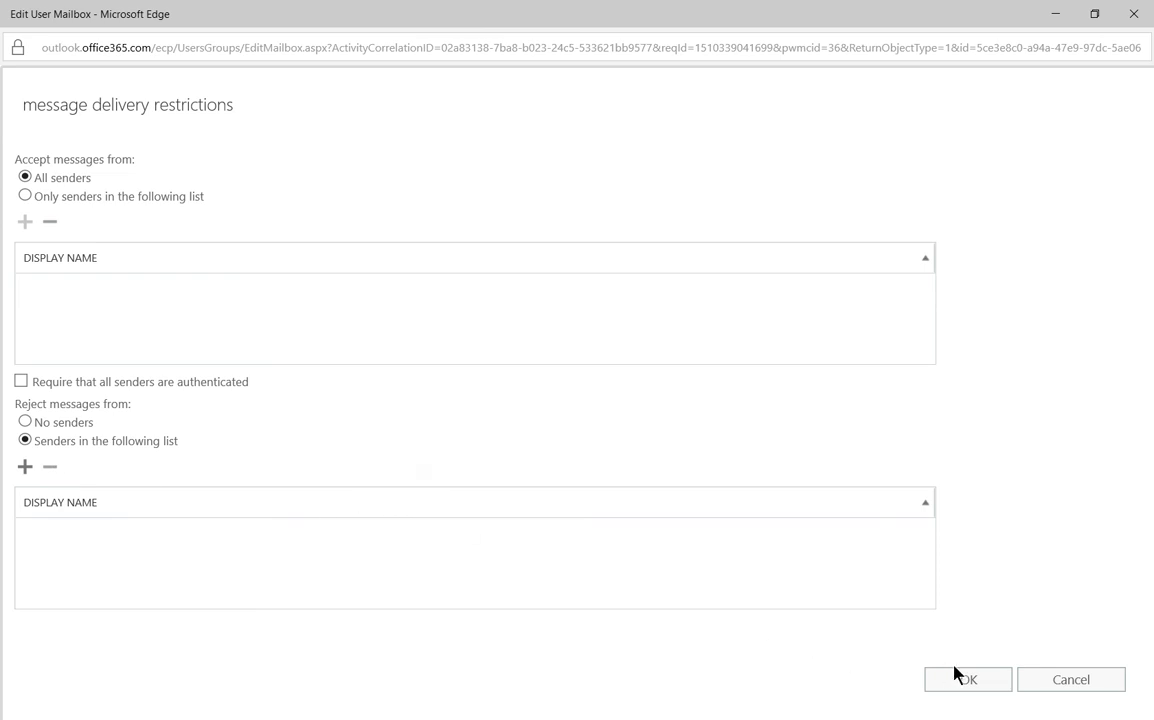
left_click(968, 680)
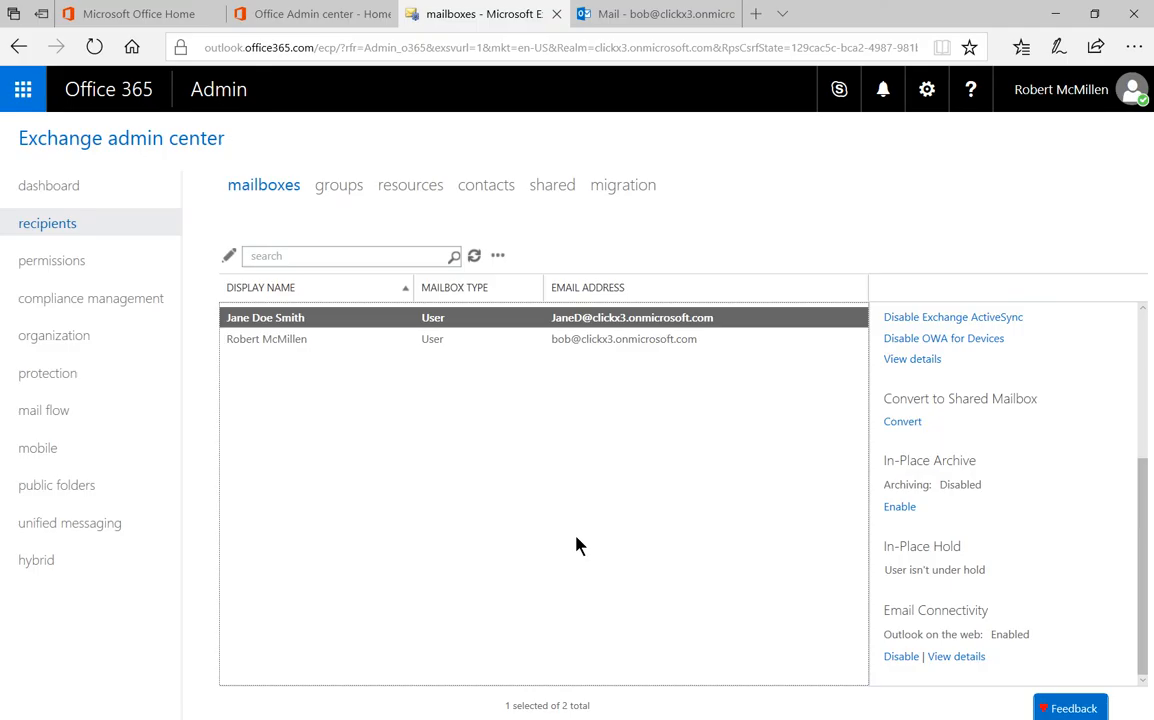
mouse_move(528, 490)
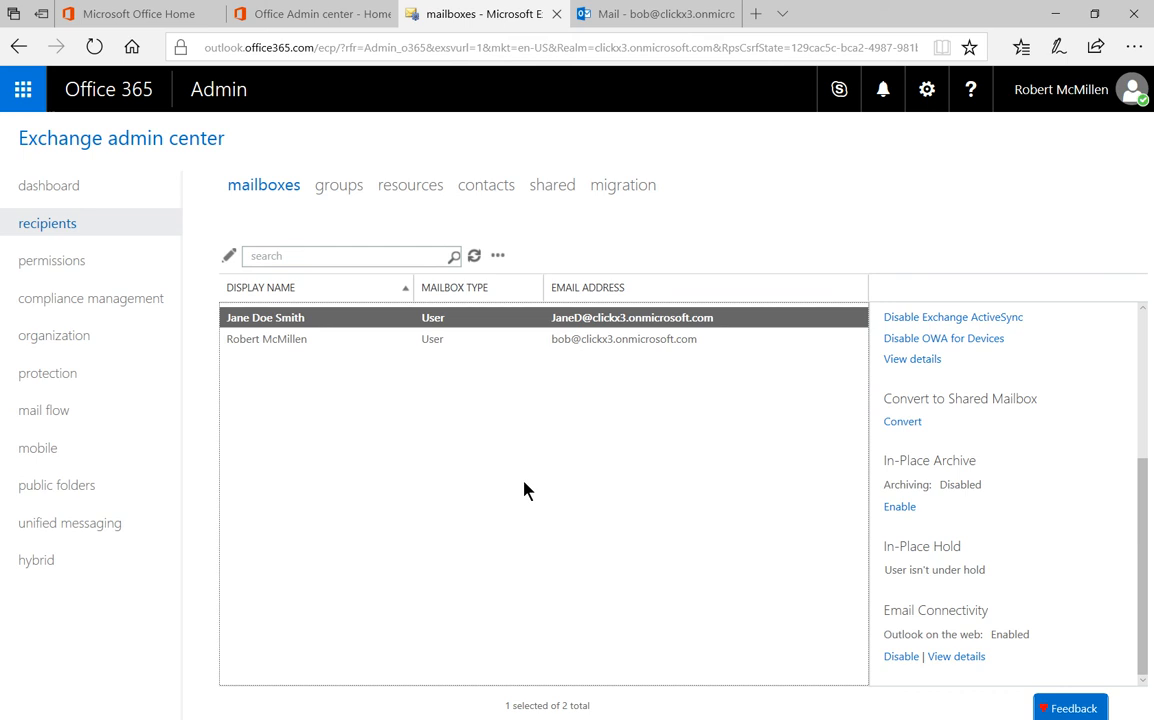